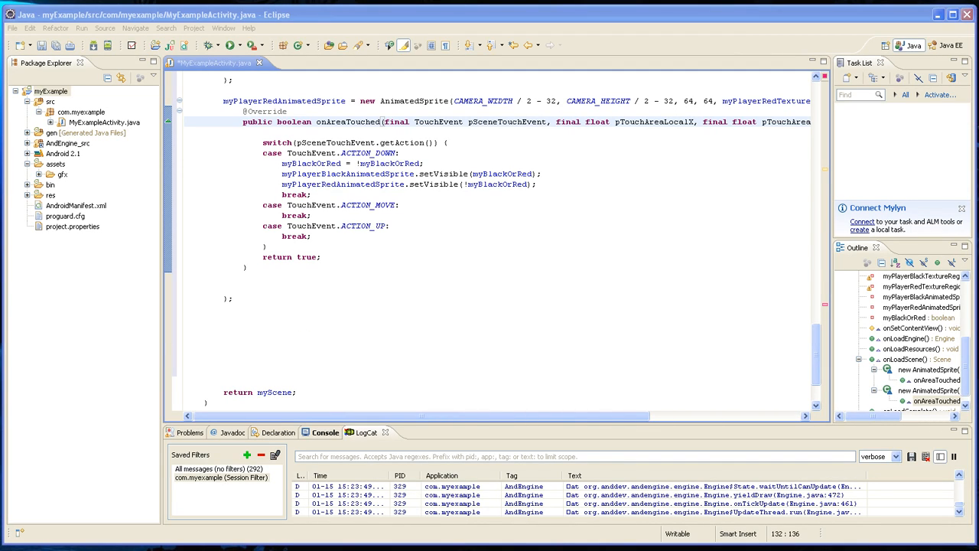
mouse_move(251, 327)
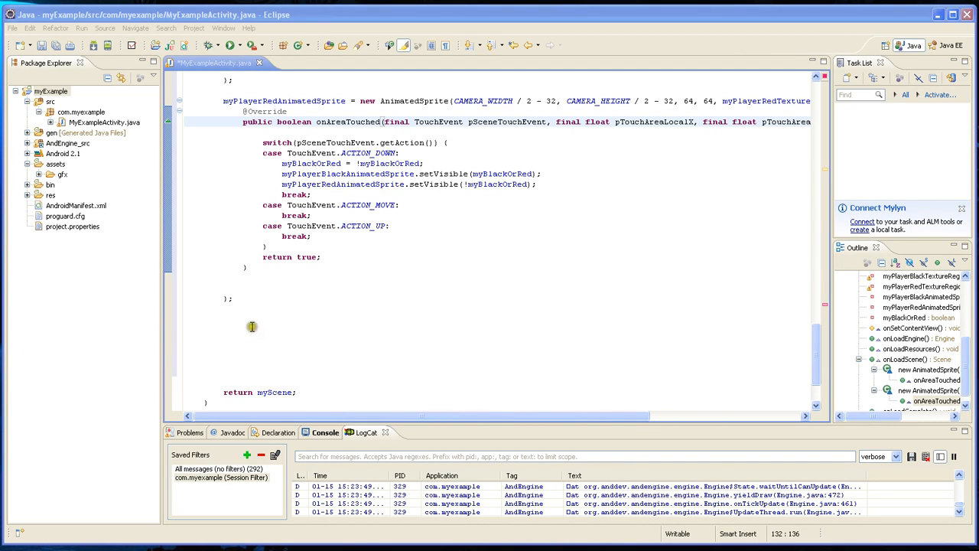
Add myPlayerBlackAnimatedSprite.animate(pFrameDurationEach); on the blank line above return myScene.
click(278, 318)
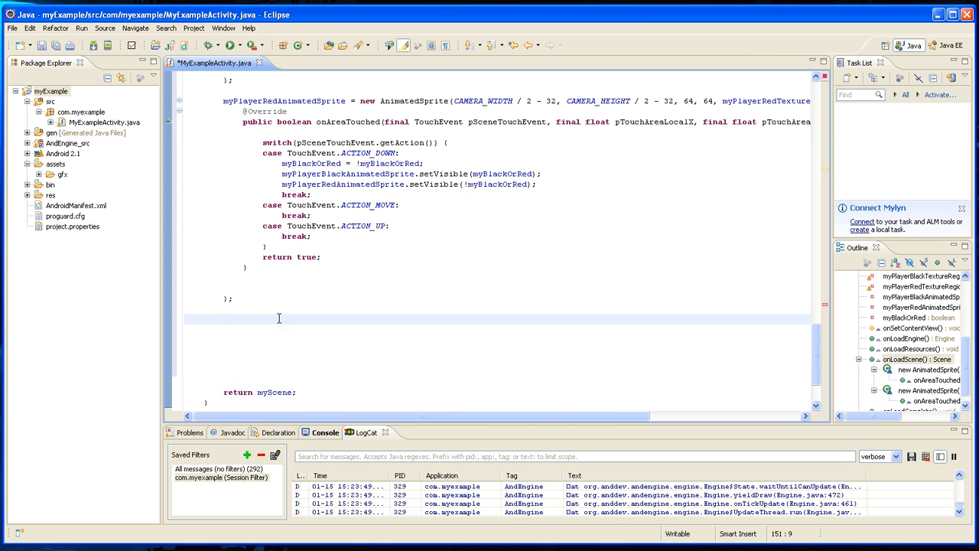
text(my)
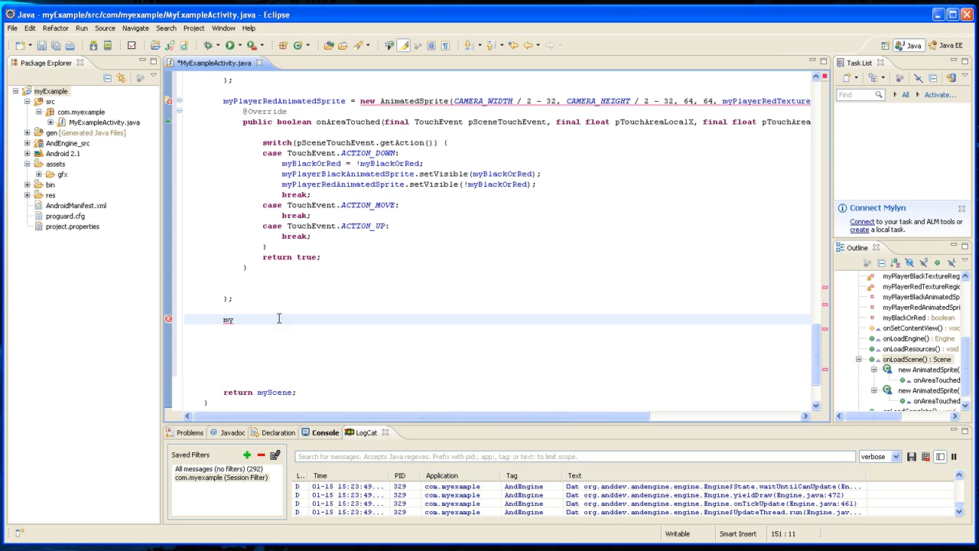
text(PlayerB)
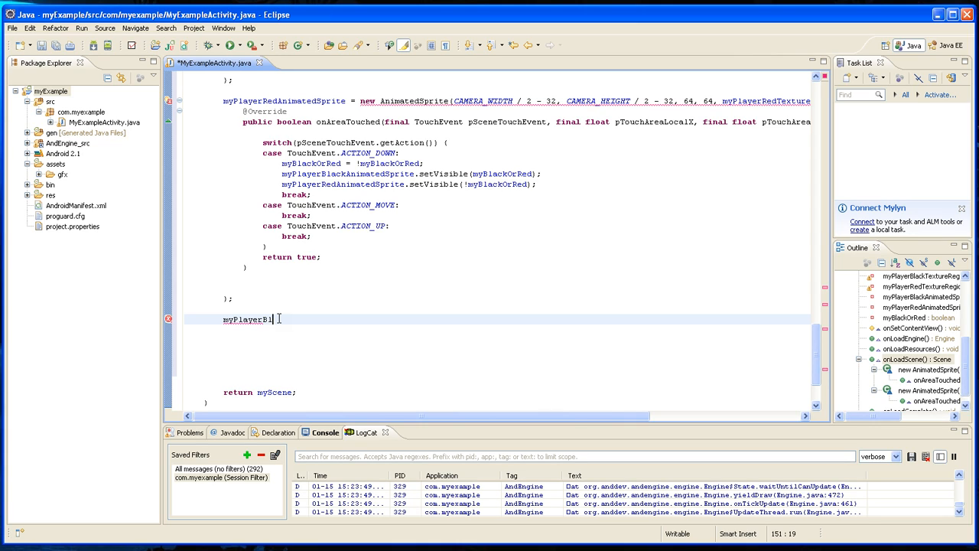
text(lackA)
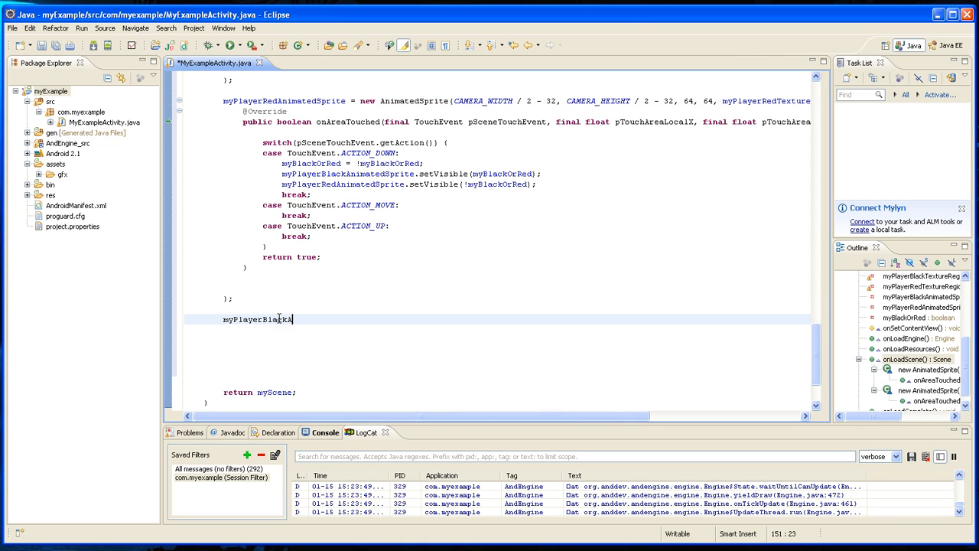
text(nimatedS)
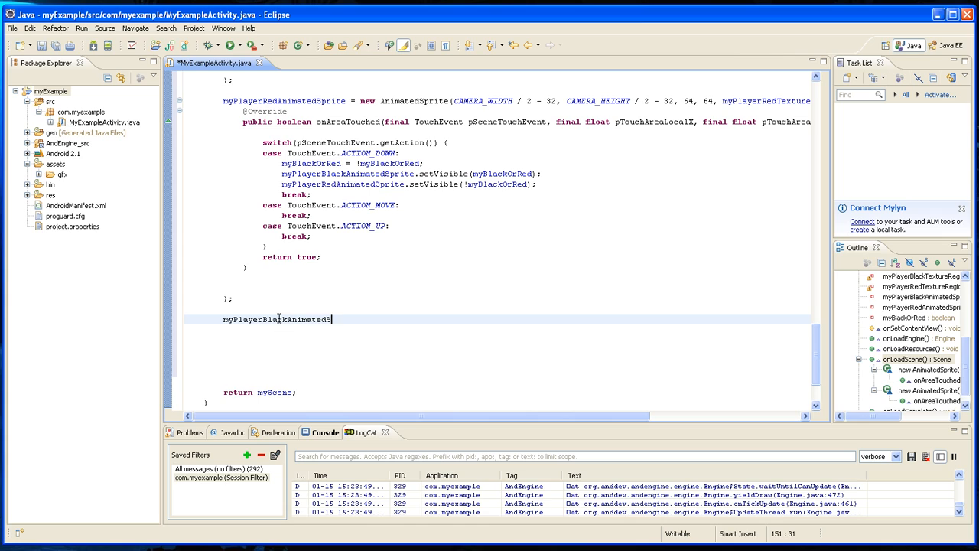
text(prite)
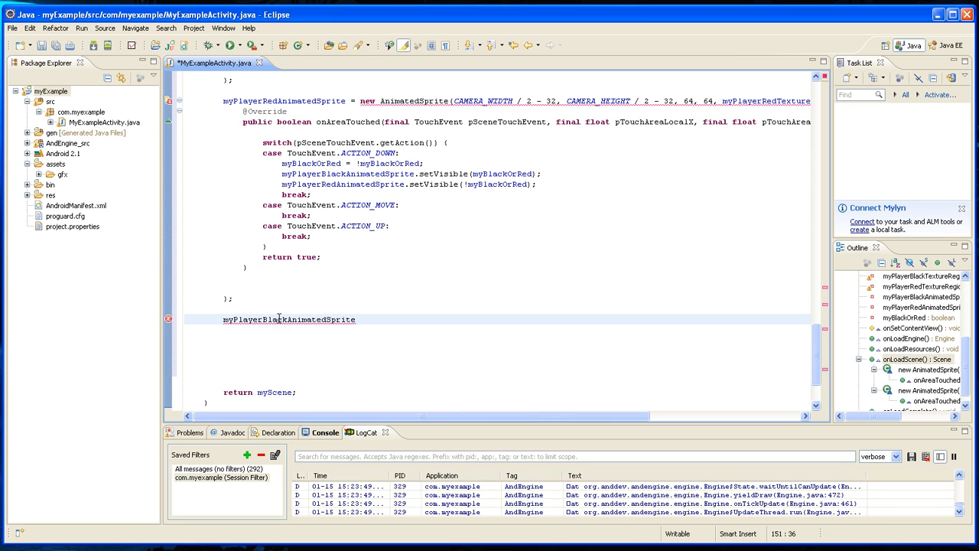
text(.)
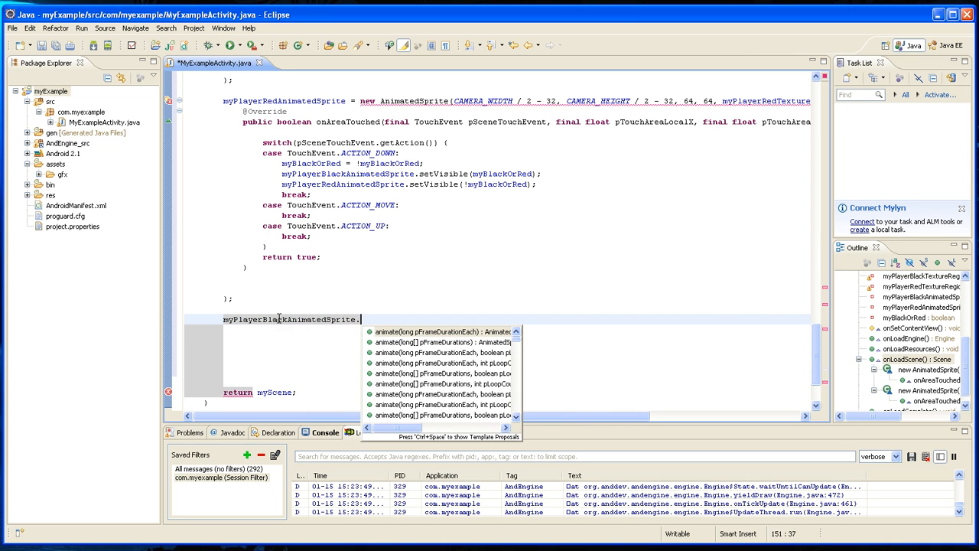
text(anima)
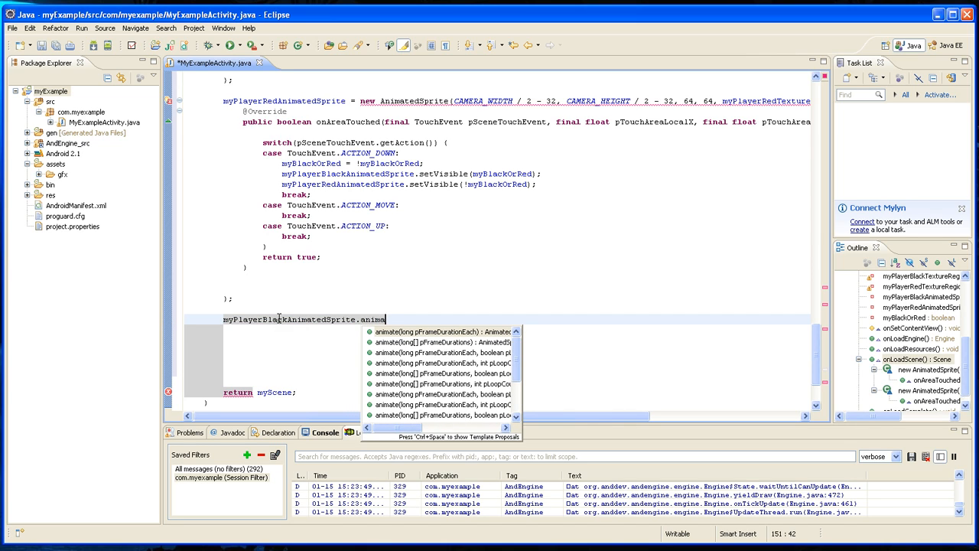
text(te(pFrameDurationEach)
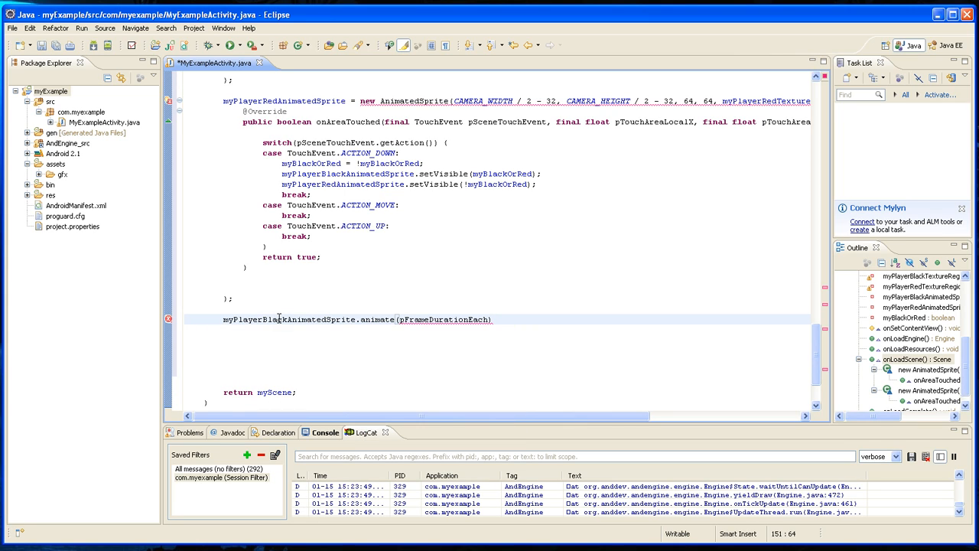
text(;)
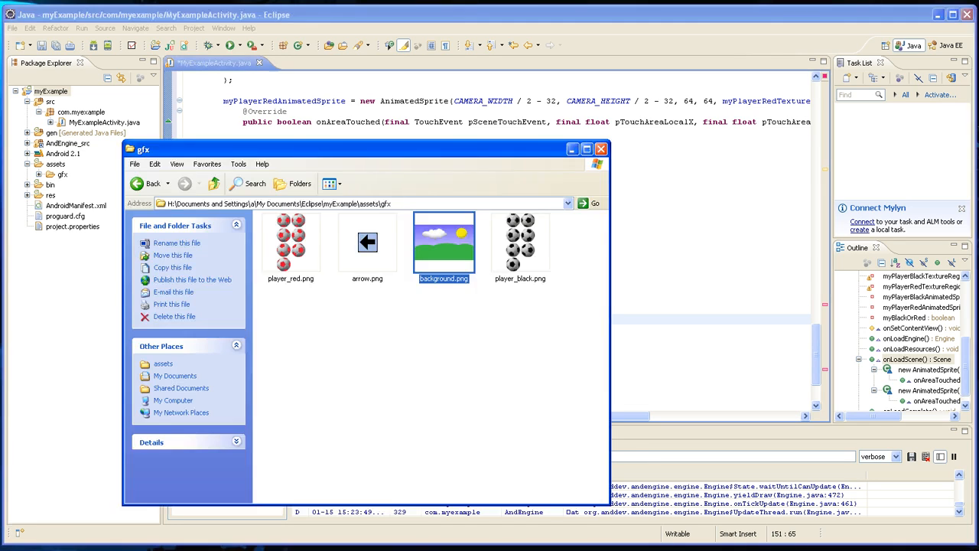
mouse_move(557, 233)
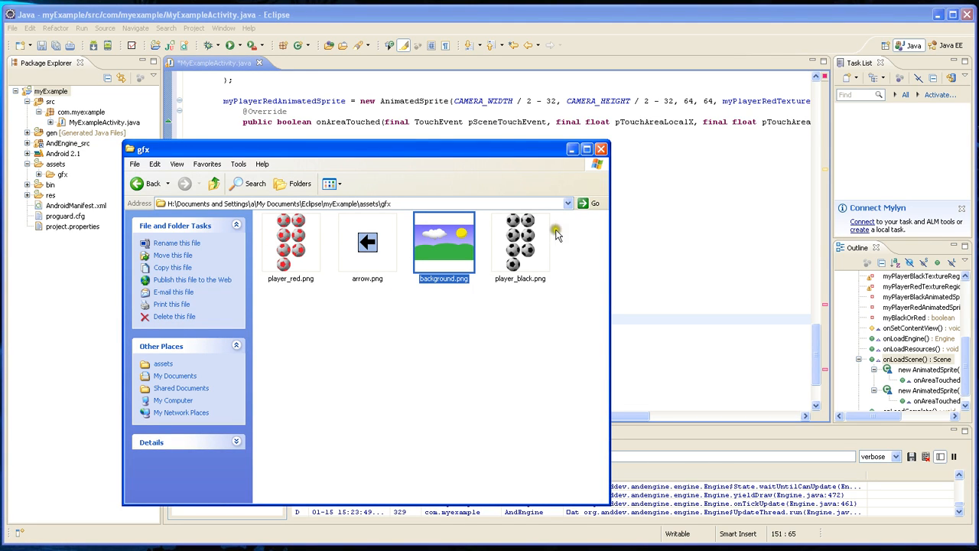
mouse_move(504, 224)
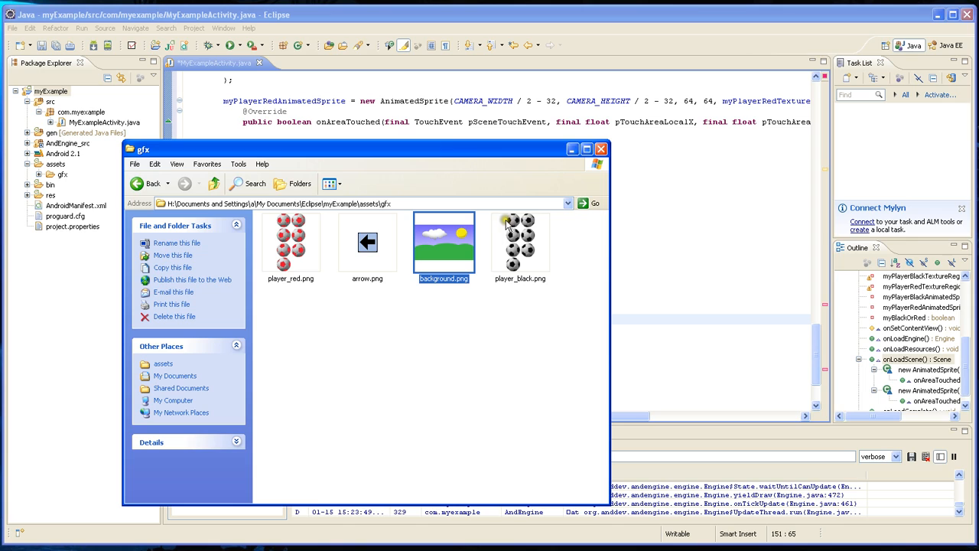
mouse_move(523, 257)
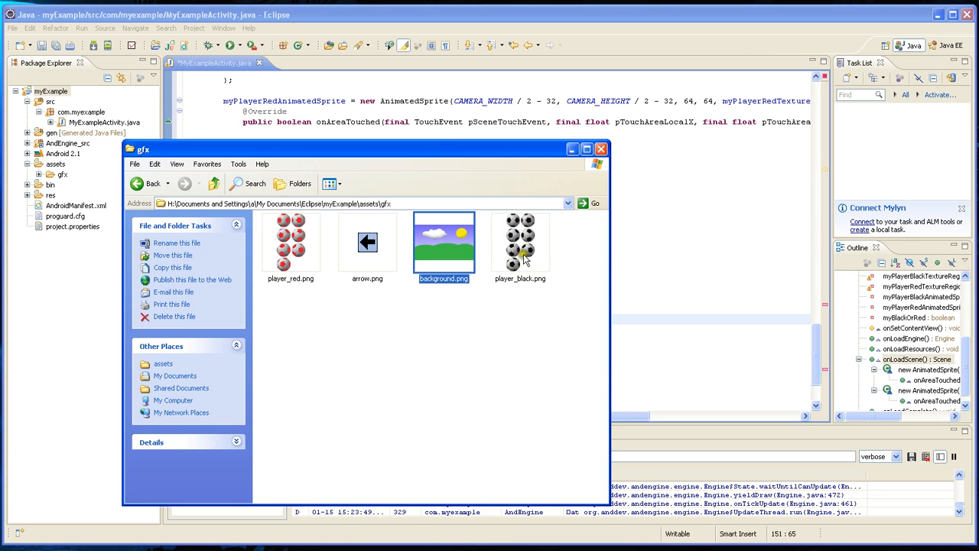
mouse_move(503, 232)
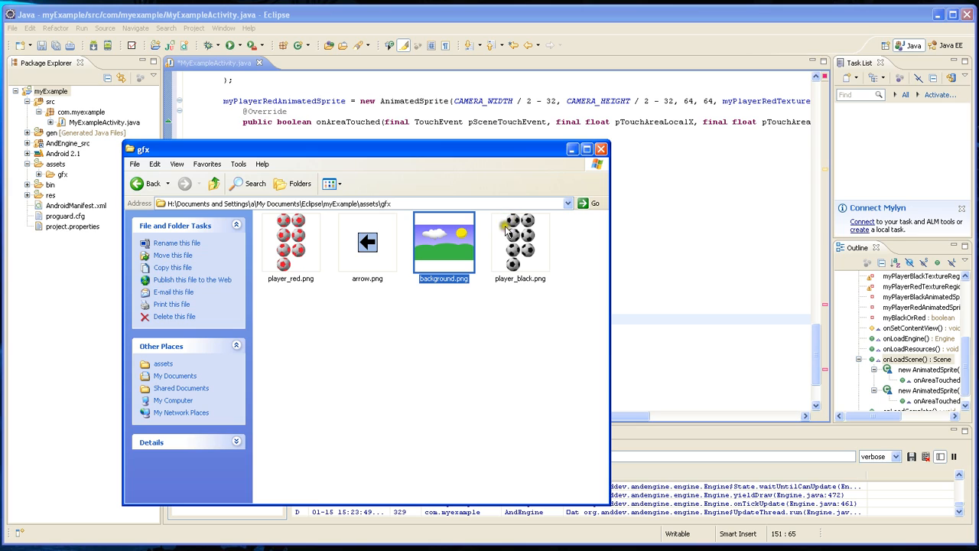
mouse_move(518, 293)
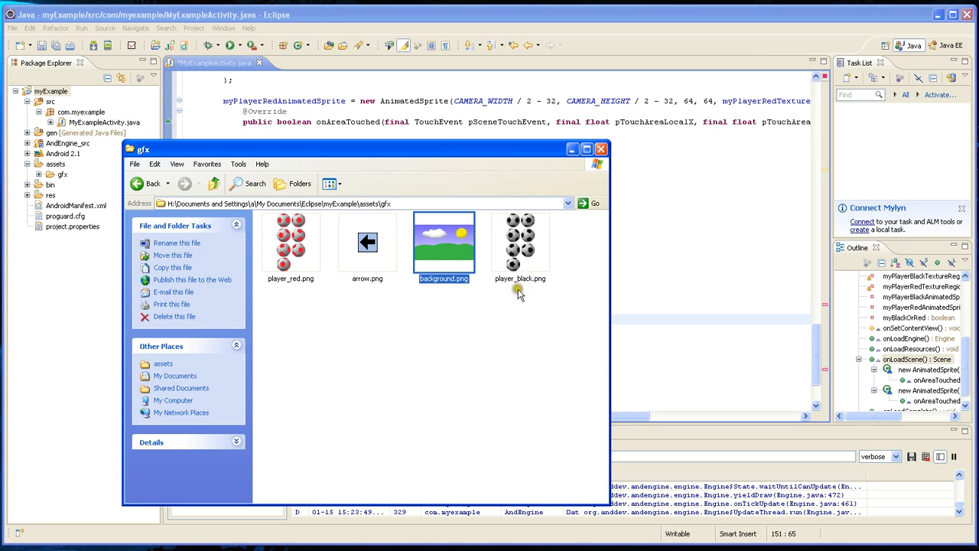
mouse_move(533, 266)
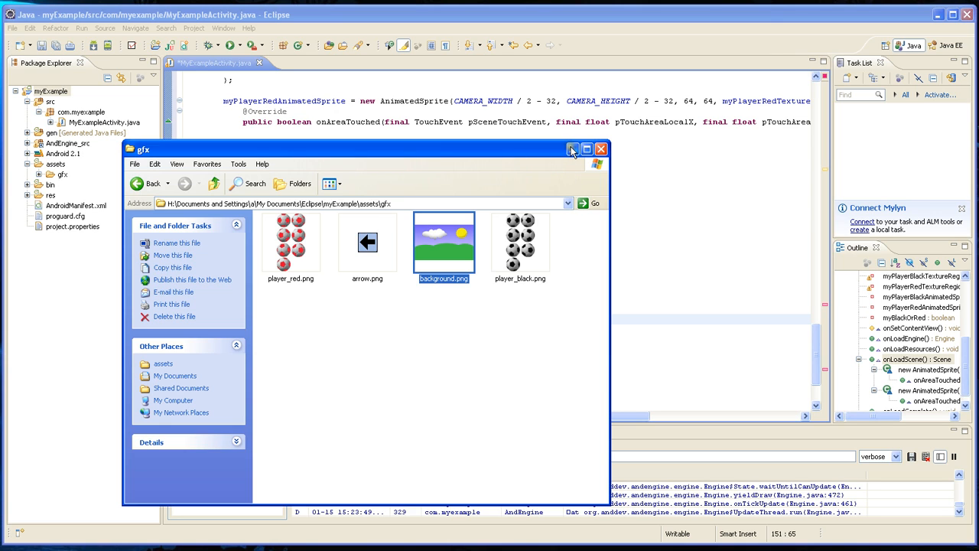
click(599, 150)
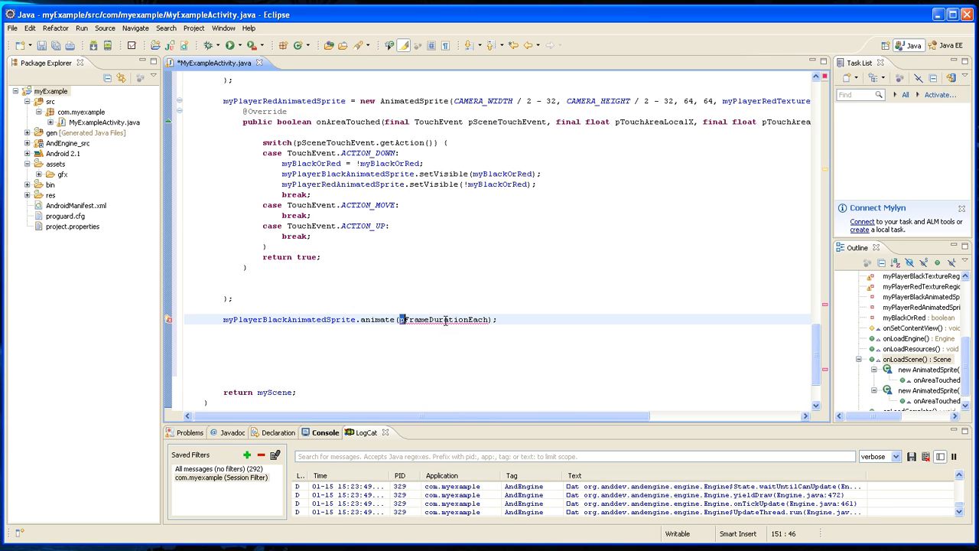
Replace pFrameDurationEach with a new long[] array starting with 100-ms frame durations.
double_click(444, 320)
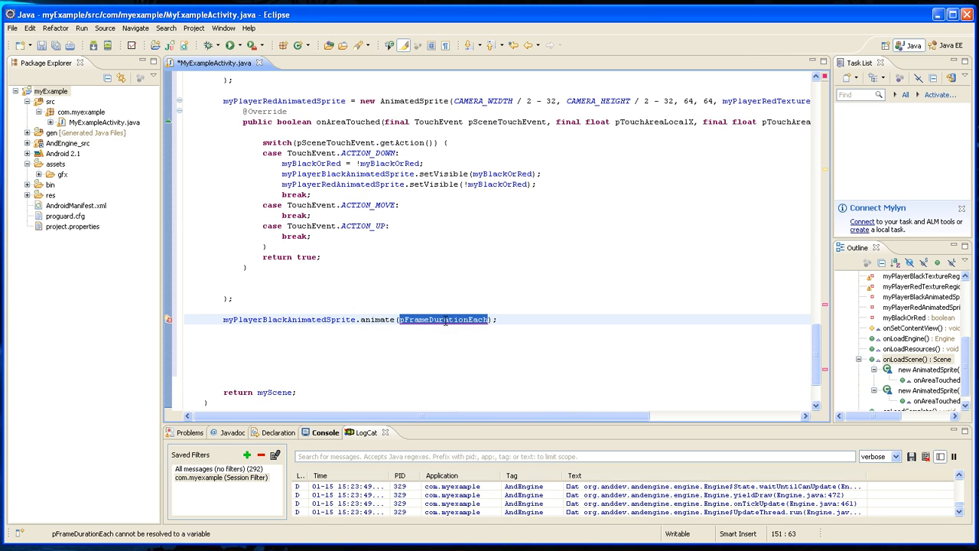
text(new)
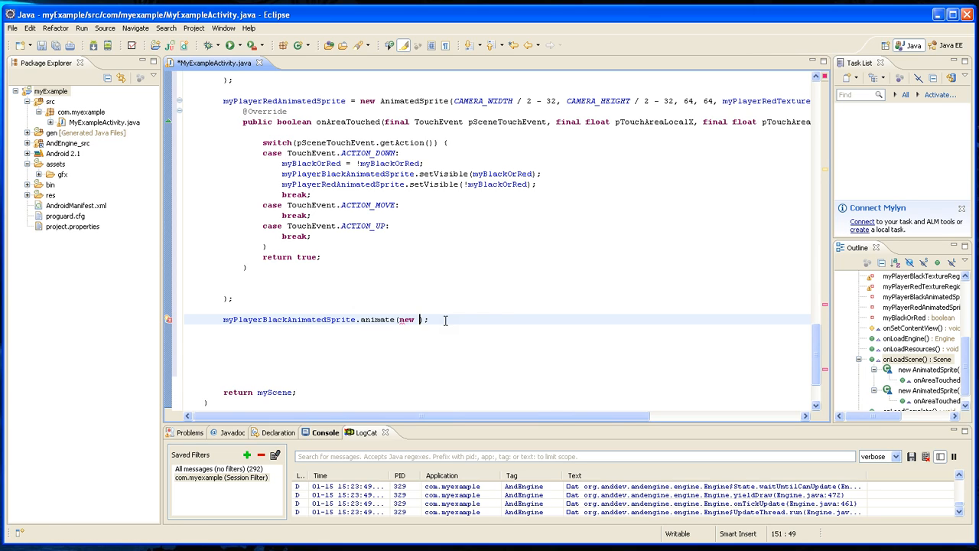
text(long))
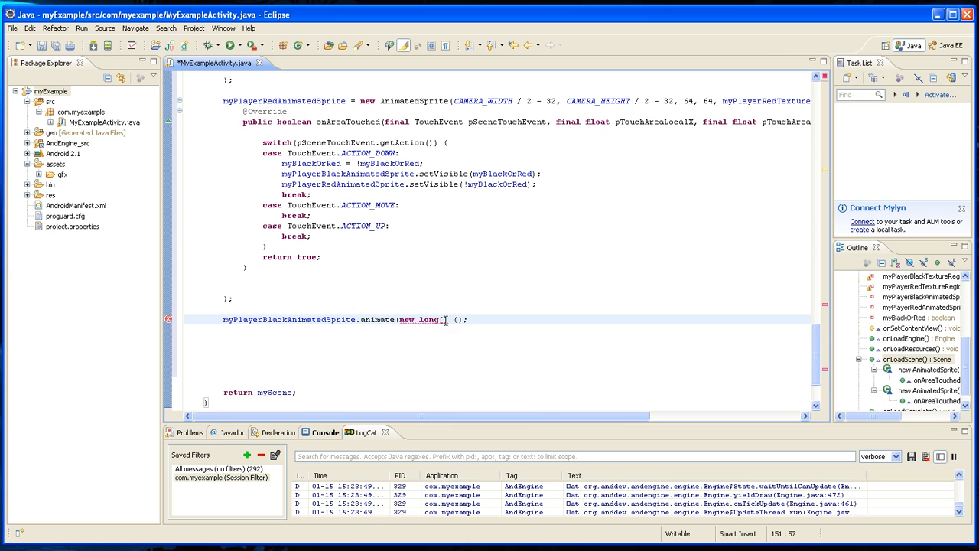
text(0)
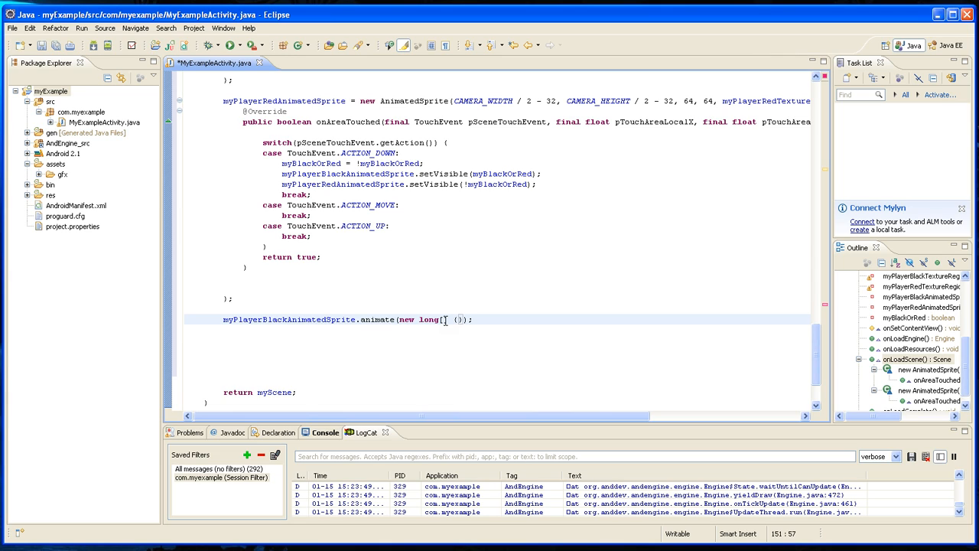
text(100)
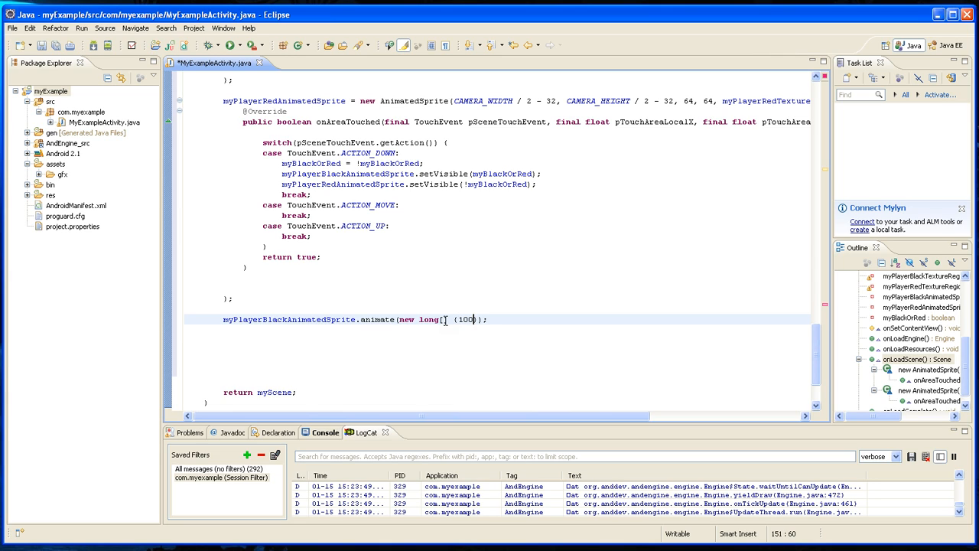
text(,)
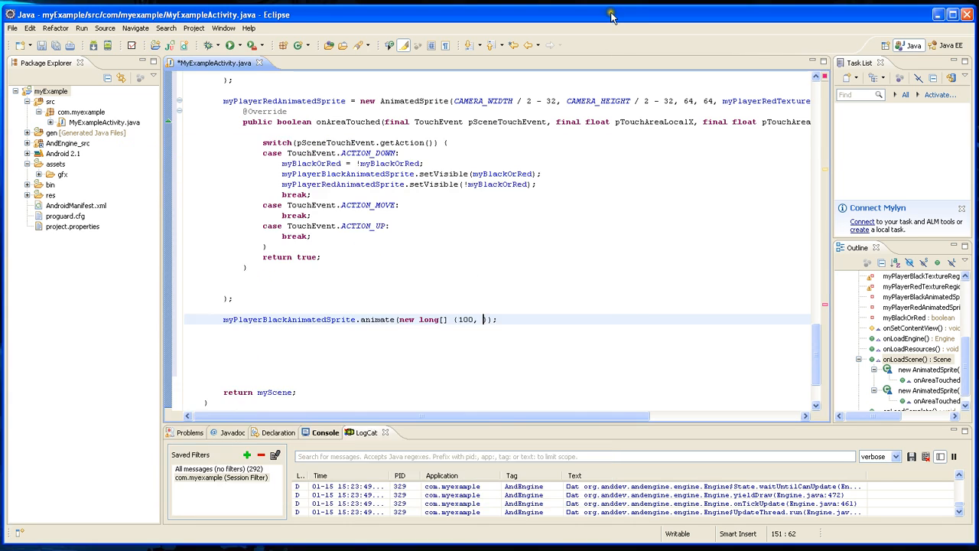
Fill the array to seven 100-ms durations and follow it with a 0 first-frame argument.
text(100)
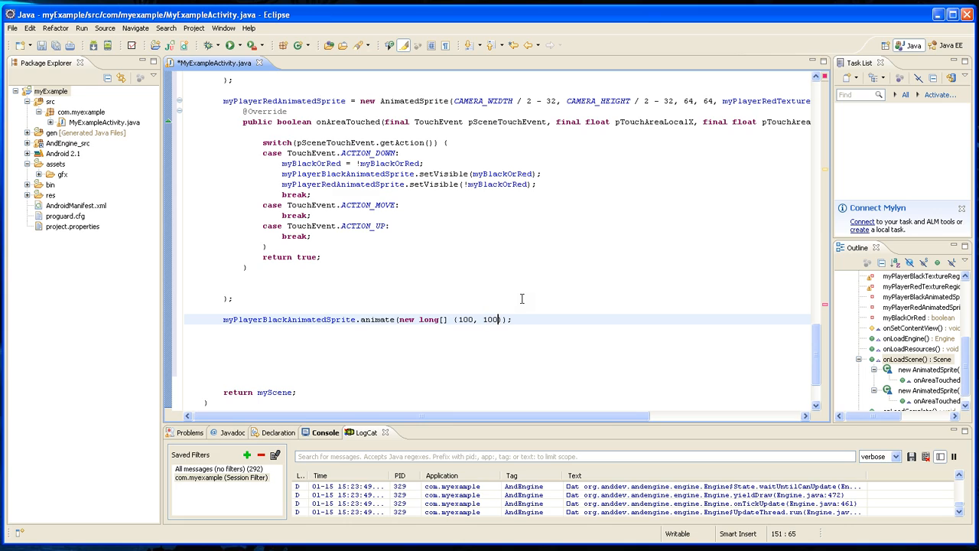
text(, 100)
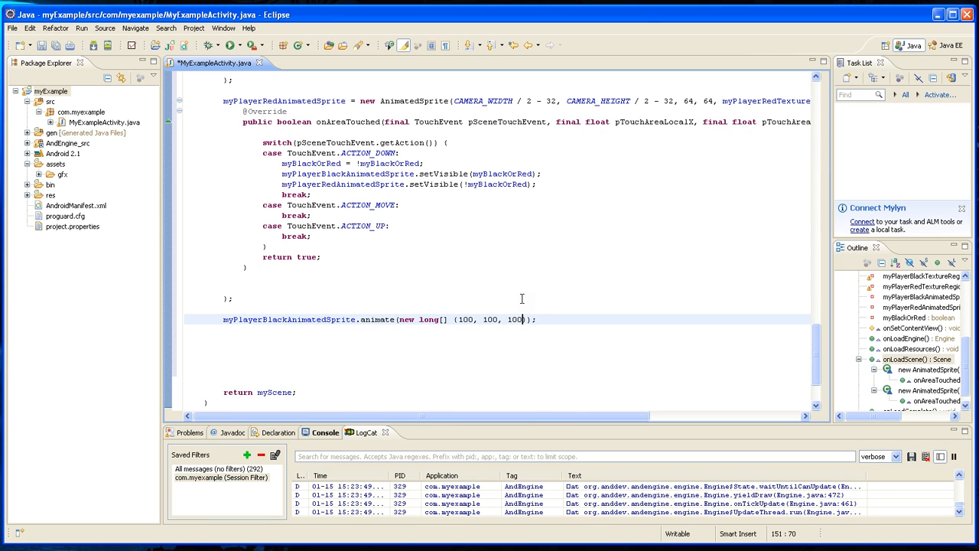
text(, 100,)
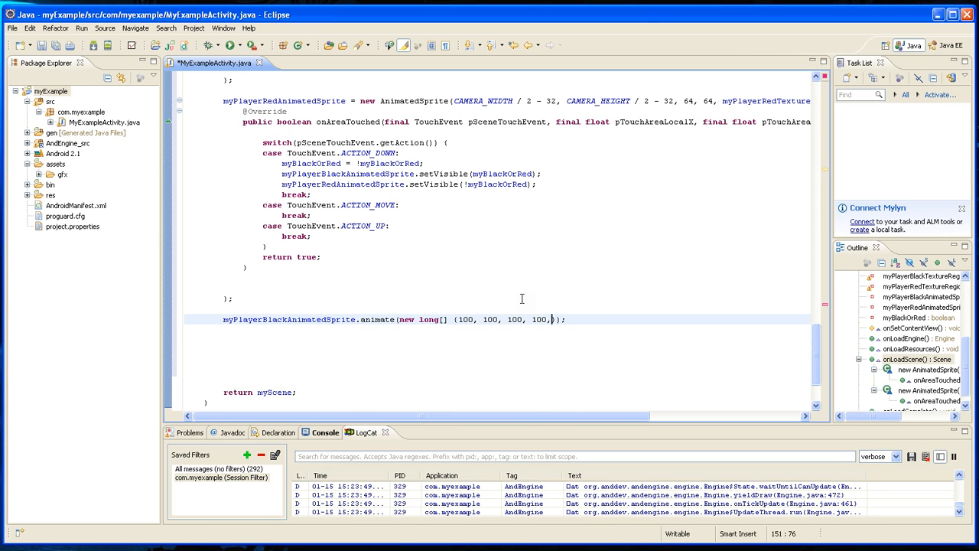
text(11)
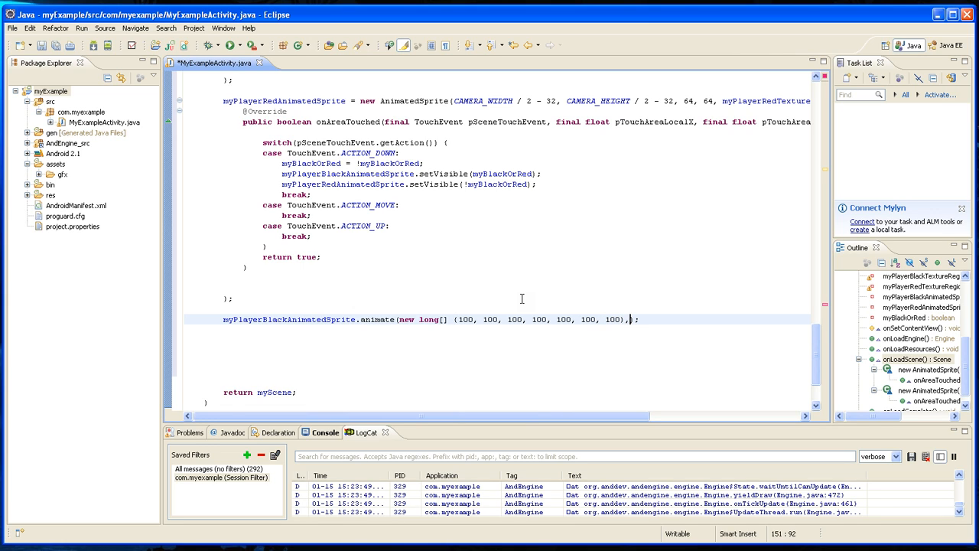
text(,)
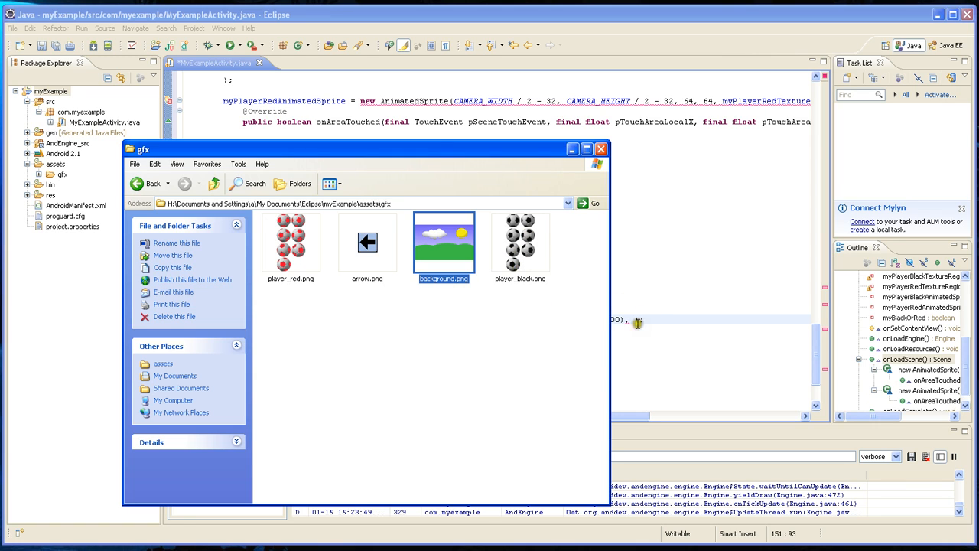
click(599, 149)
text(0, )
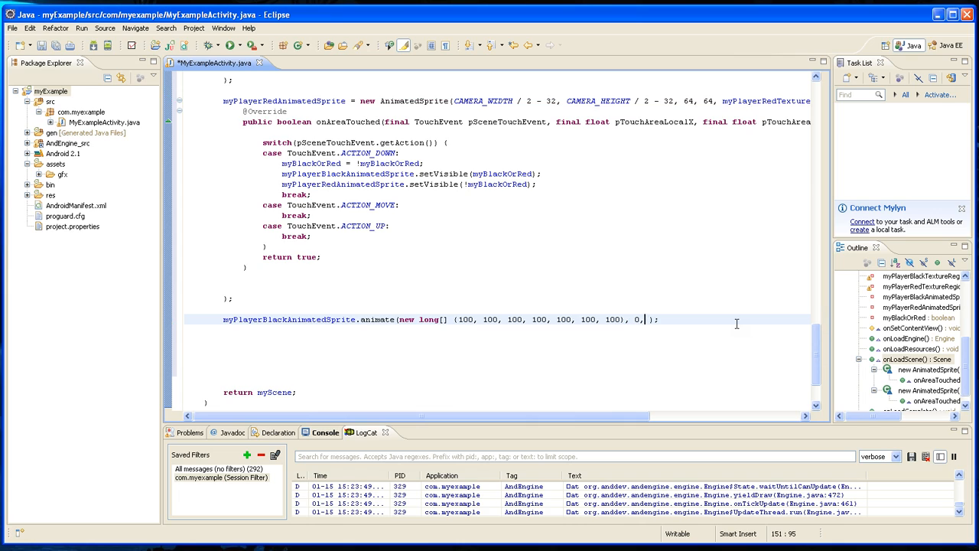
Complete the animate call with last frame 6 and looping true.
text(6,)
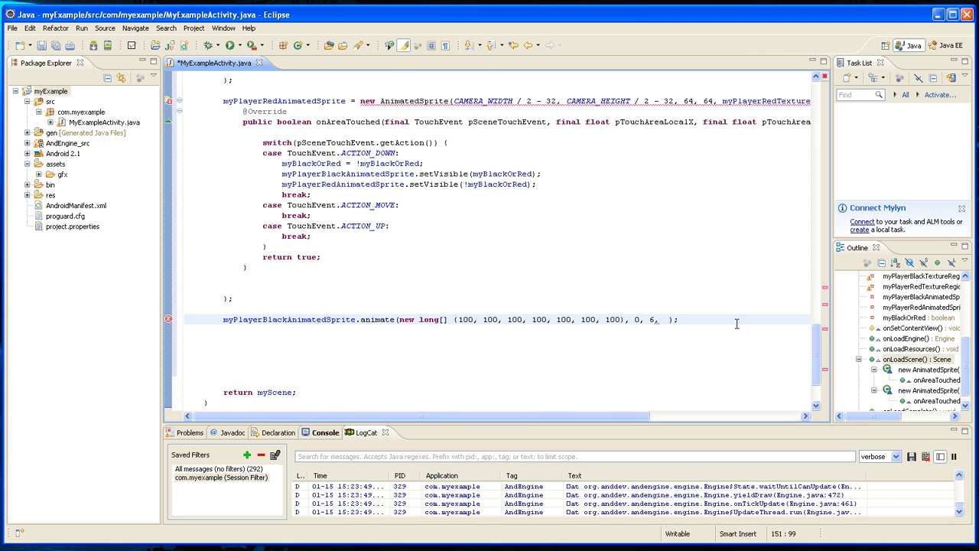
text(t)
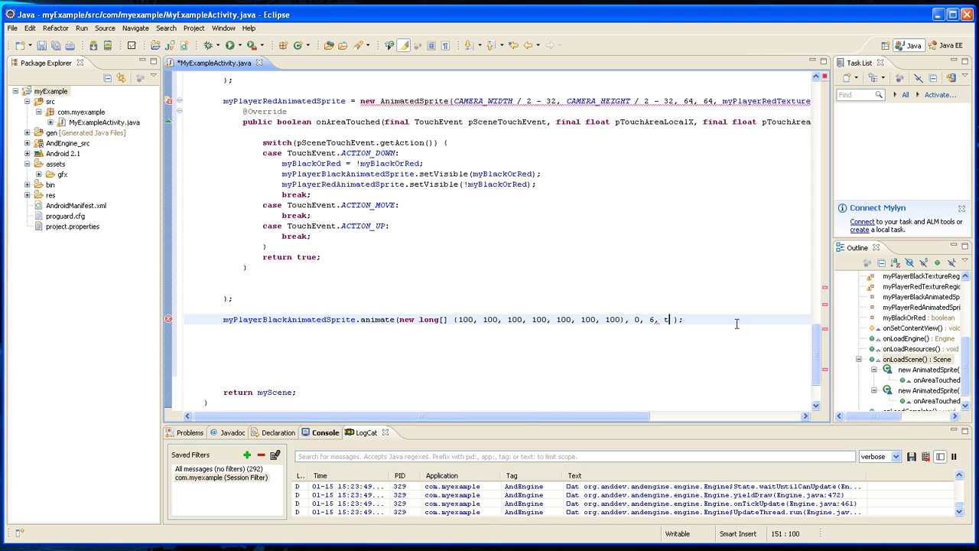
text(rue)
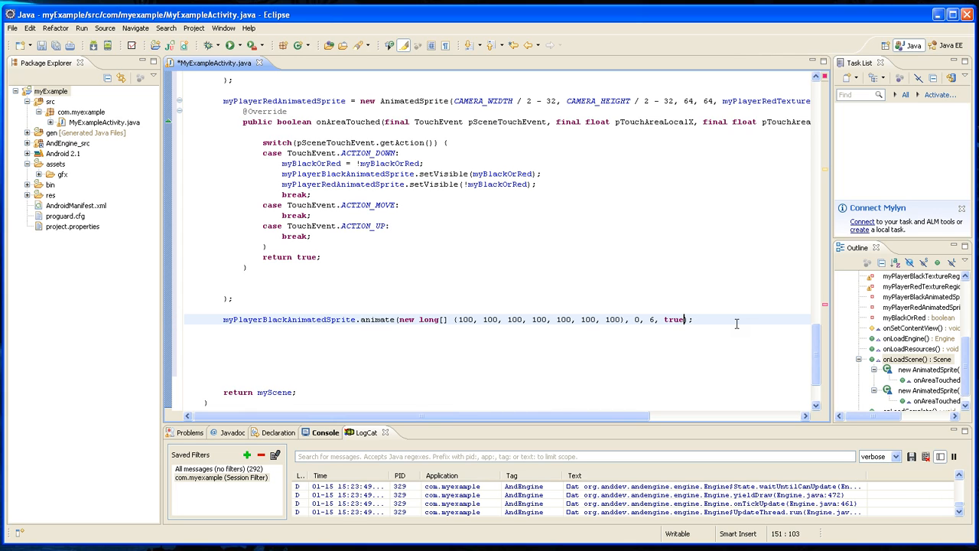
mouse_move(722, 327)
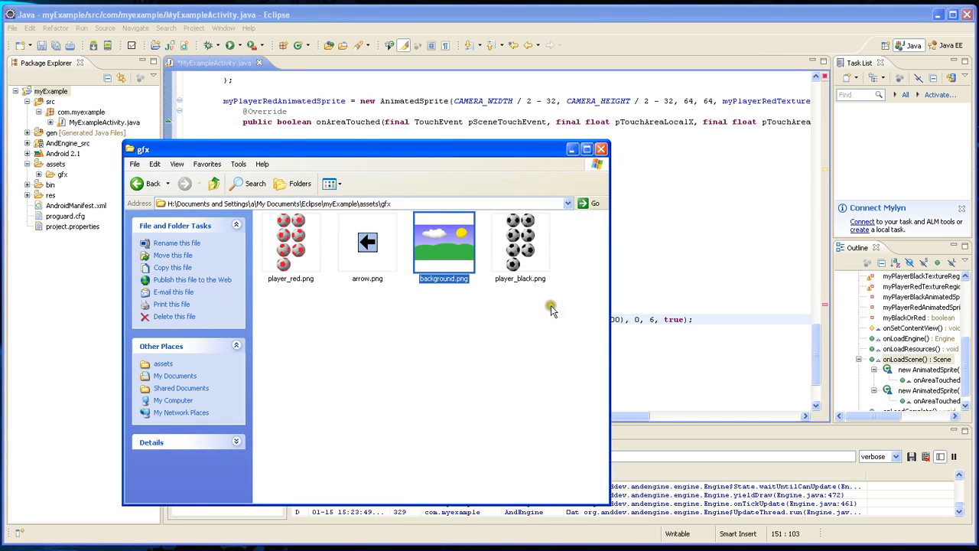
mouse_move(542, 299)
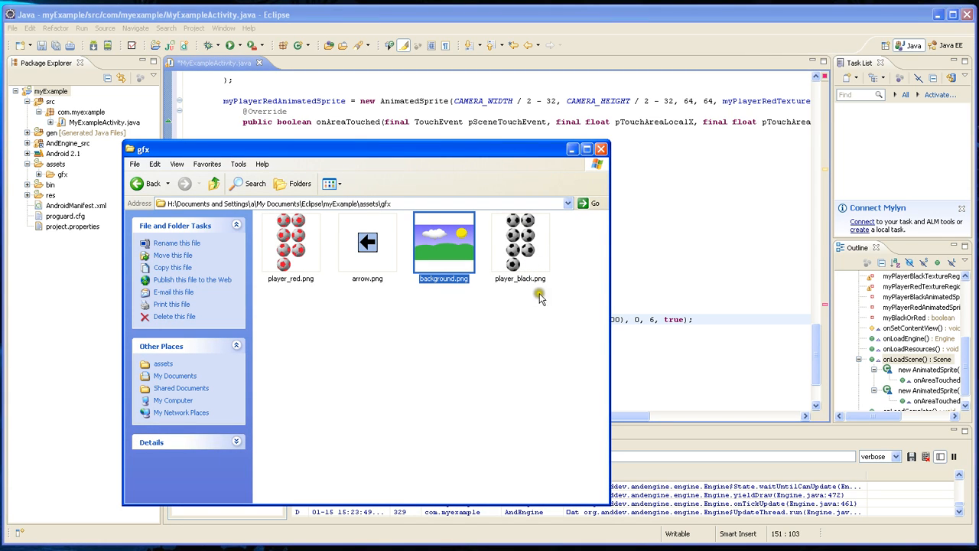
mouse_move(532, 263)
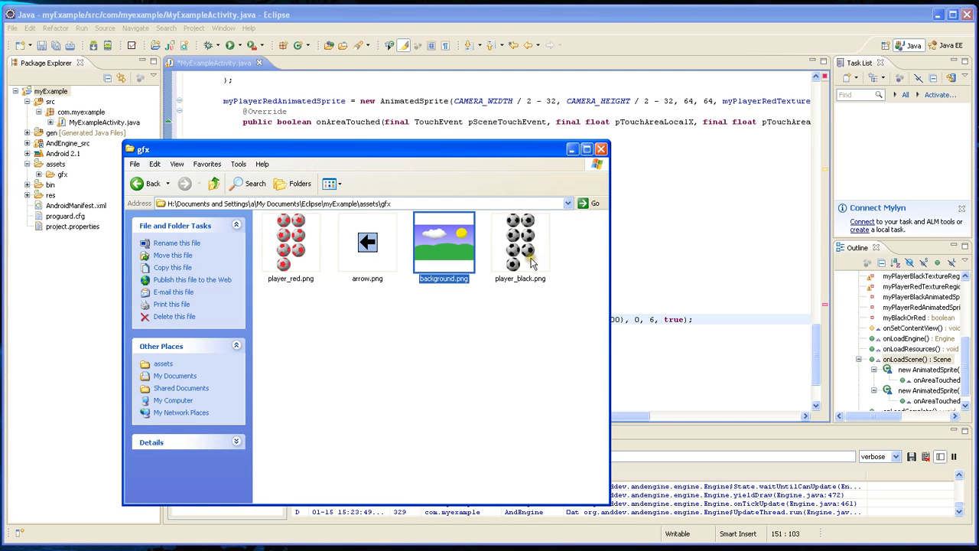
mouse_move(518, 239)
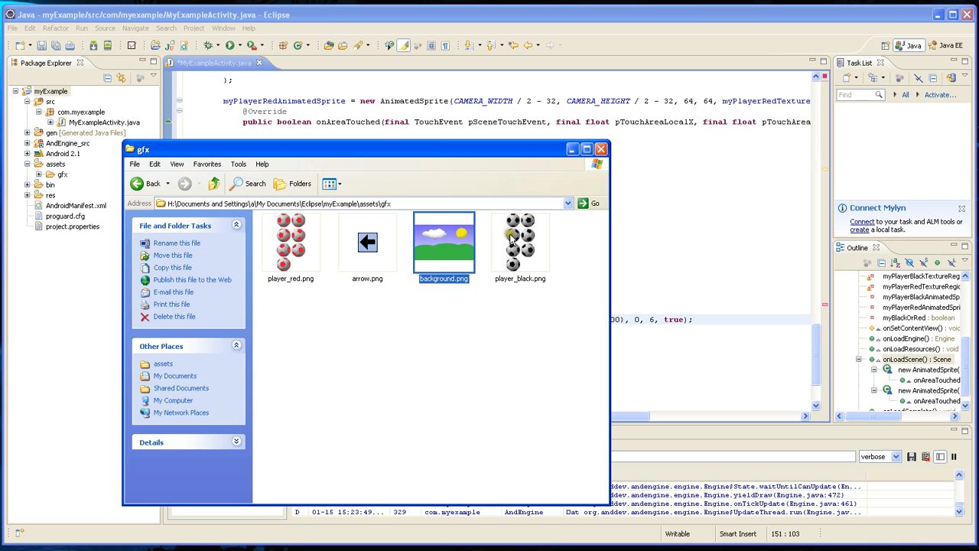
mouse_move(541, 244)
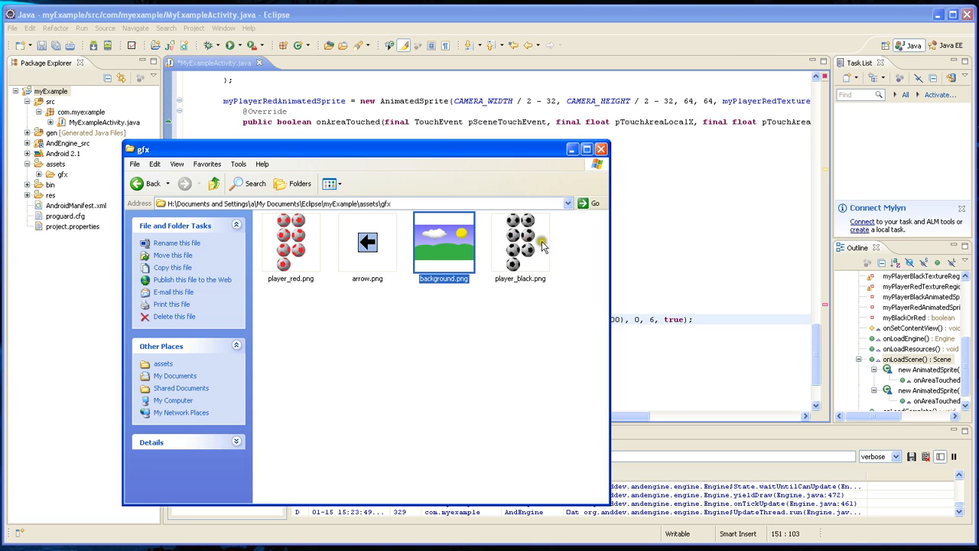
mouse_move(563, 161)
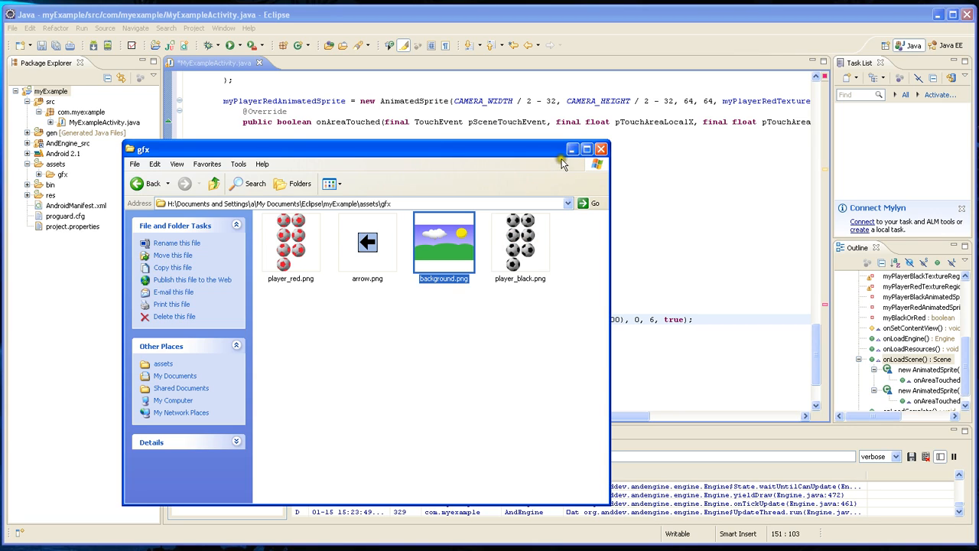
mouse_move(572, 150)
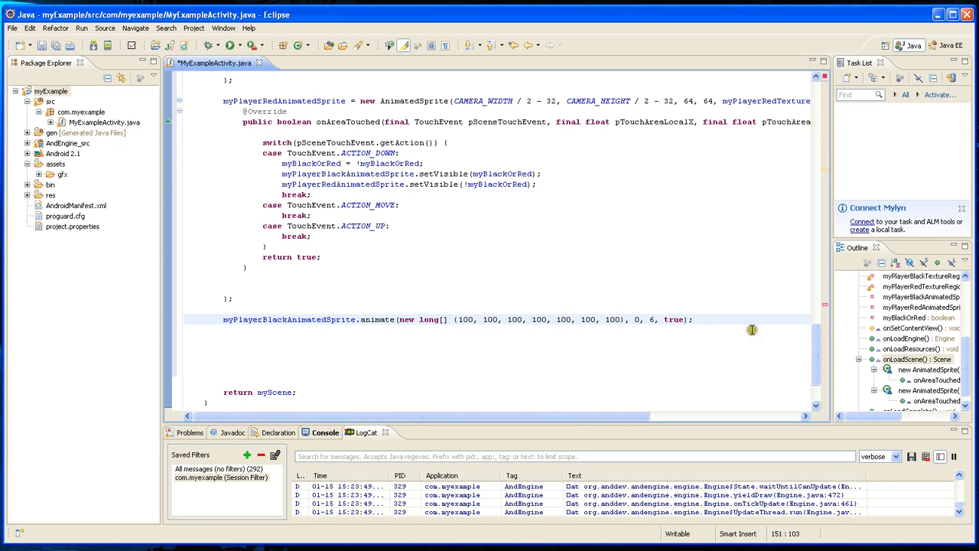
Make the second animate call target myPlayerRedAnimatedSprite so both sprites loop frames 0-6.
click(691, 320)
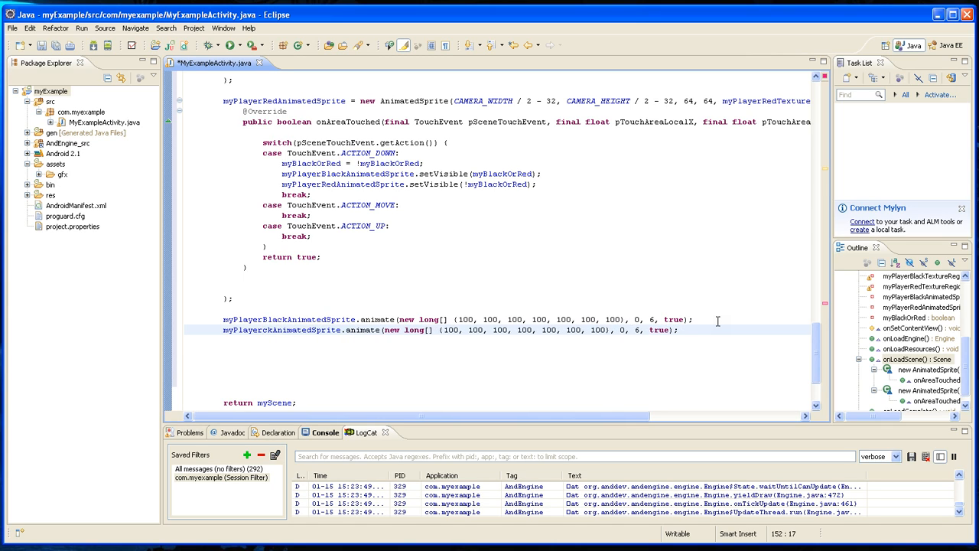
text(Red)
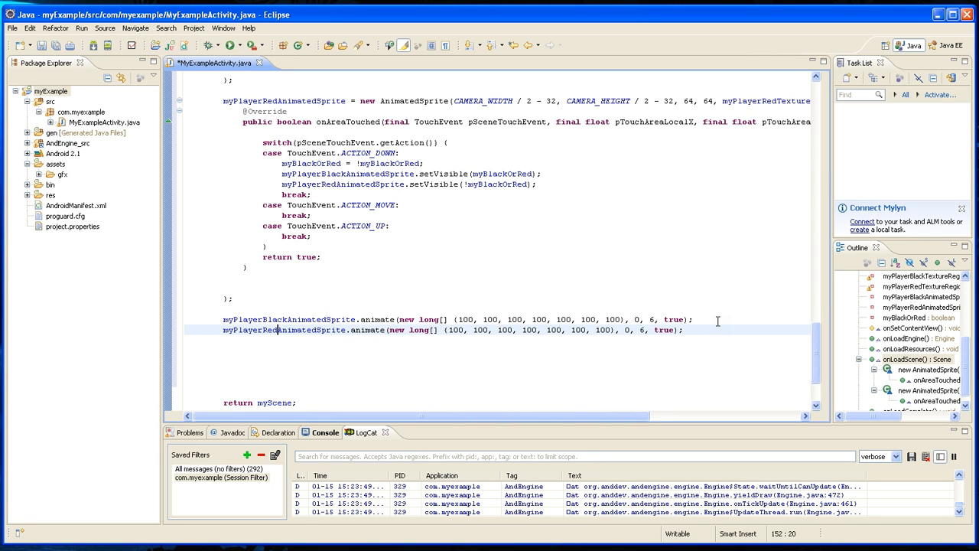
mouse_move(548, 288)
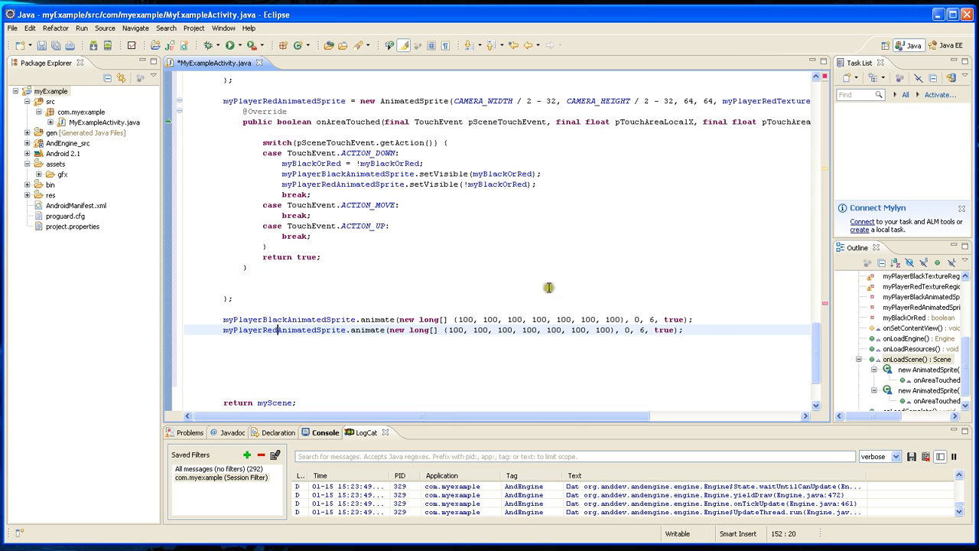
key(Return)
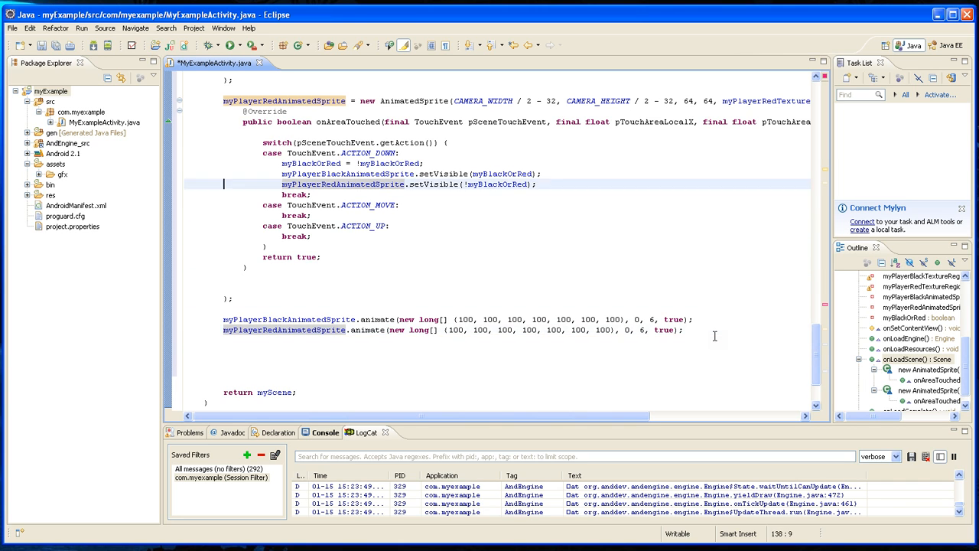
scroll(up, 3)
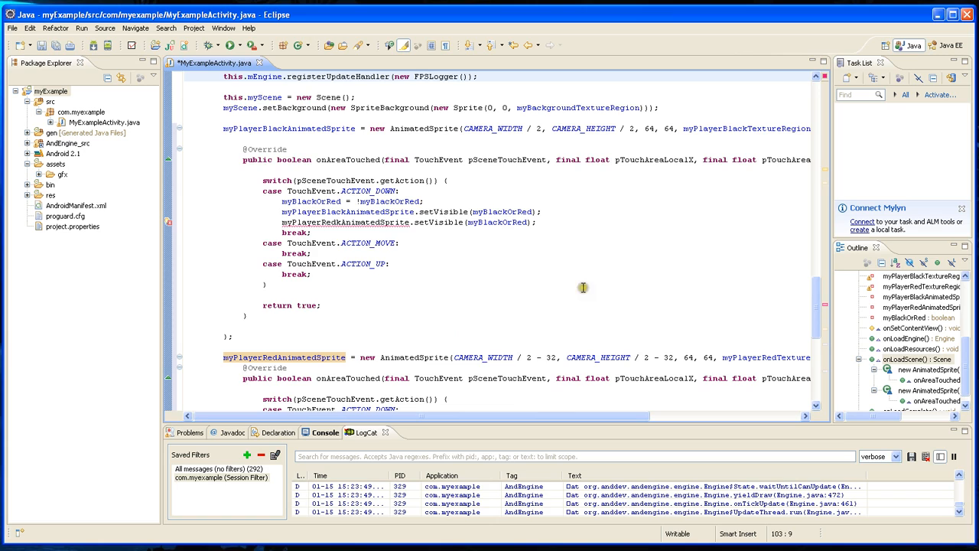
mouse_move(355, 222)
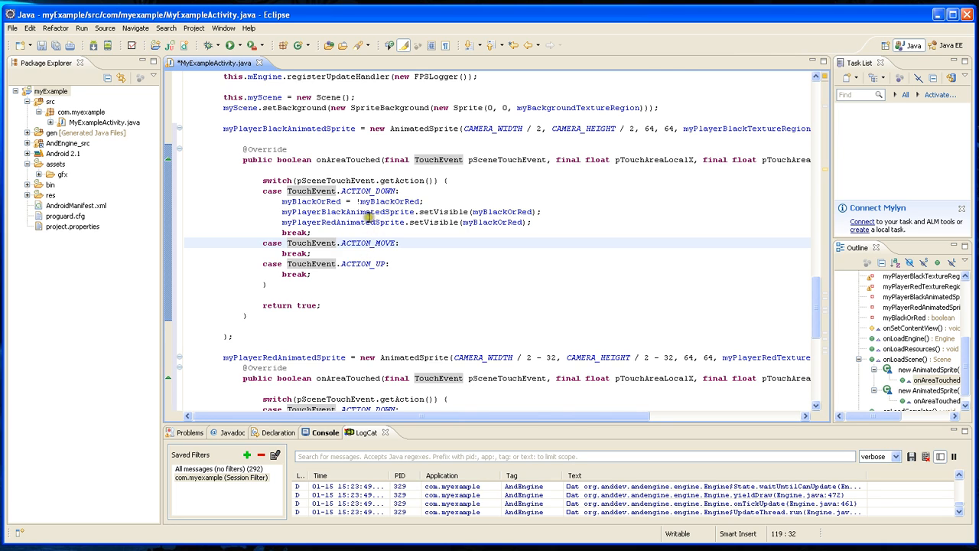
scroll(down, 3)
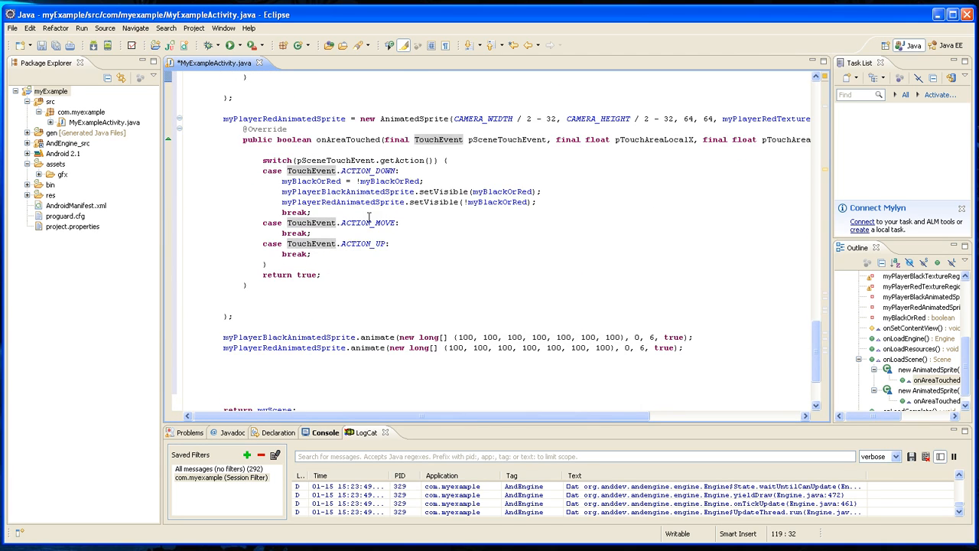
scroll(down, 3)
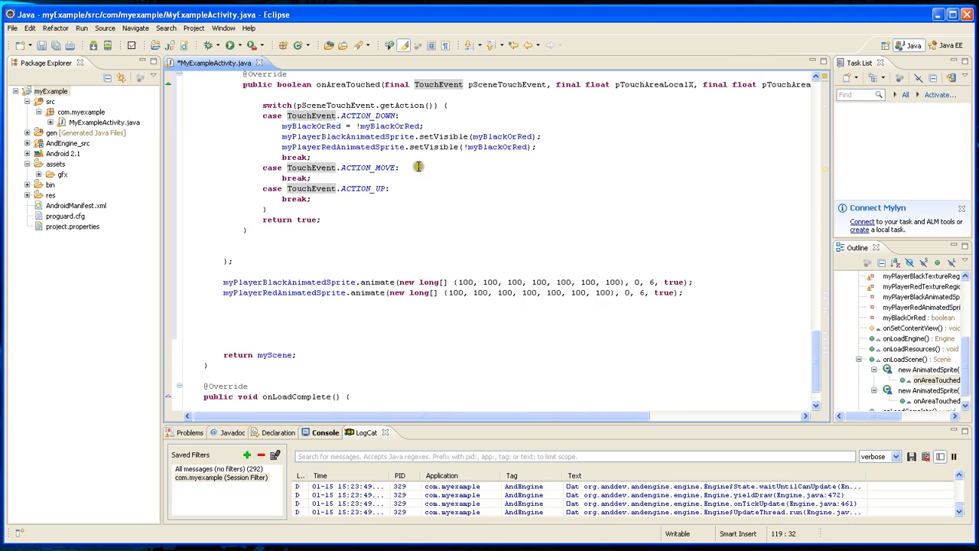
scroll(up, 3)
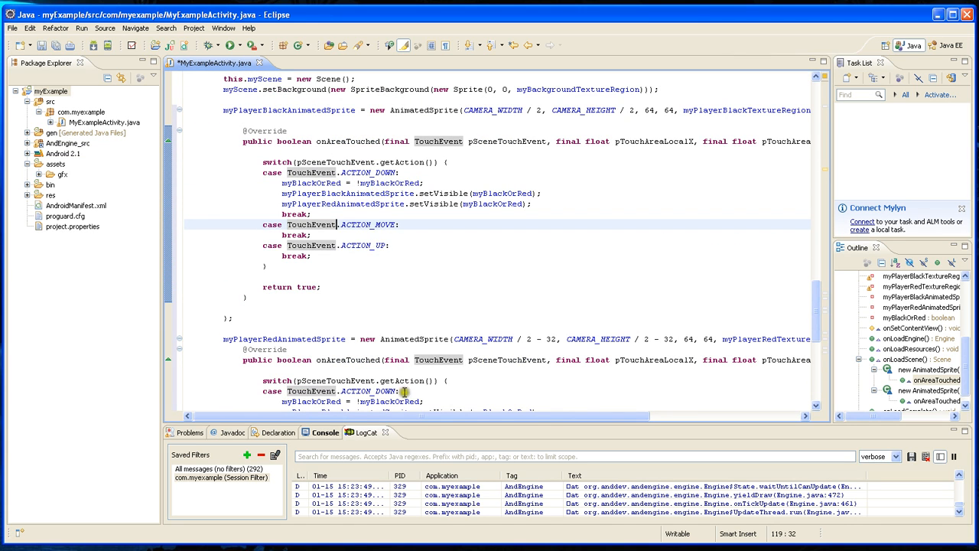
scroll(down, 3)
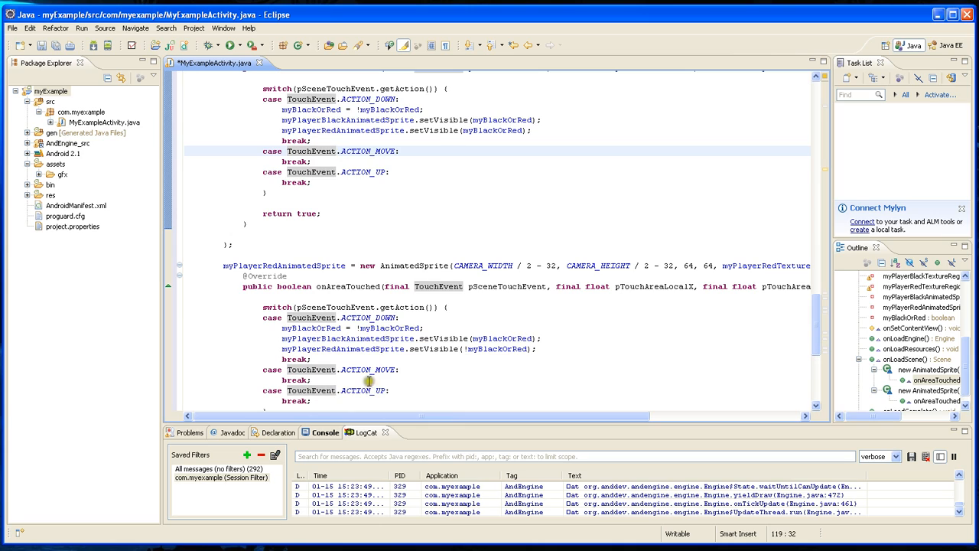
mouse_move(364, 349)
text(!)
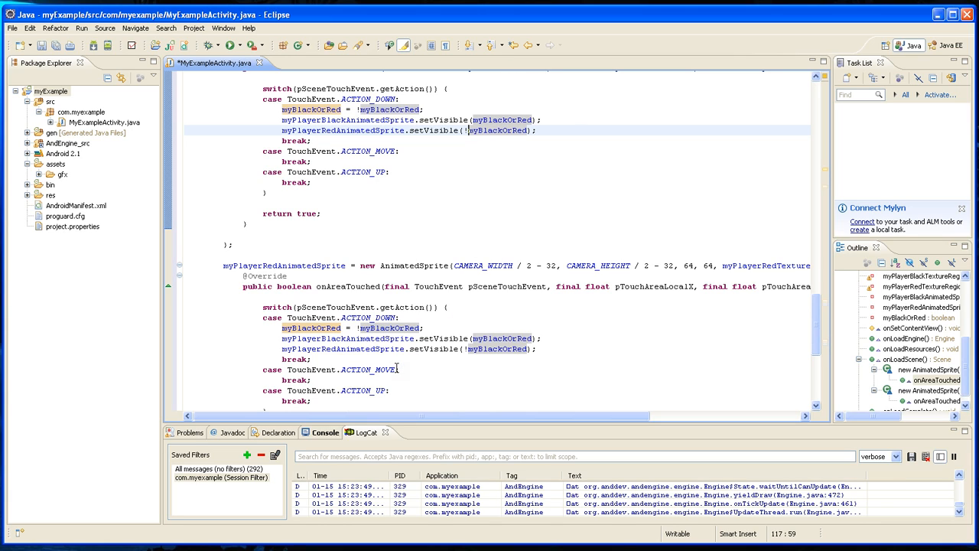
mouse_move(459, 368)
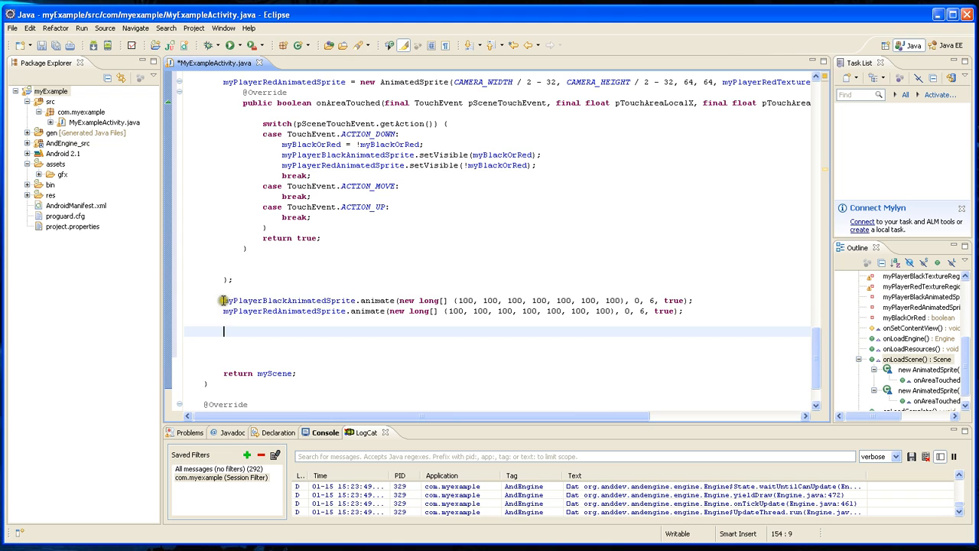
Add myPlayerBlackAnimatedSprite.setVisible( using content assist for setVisible.
double_click(289, 300)
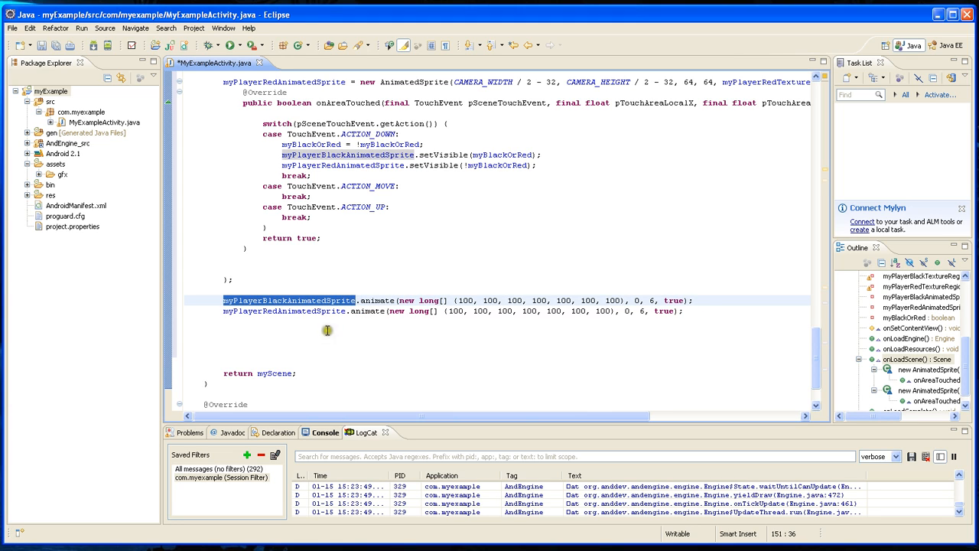
text(myPlayerBlackAnimatedSprite)
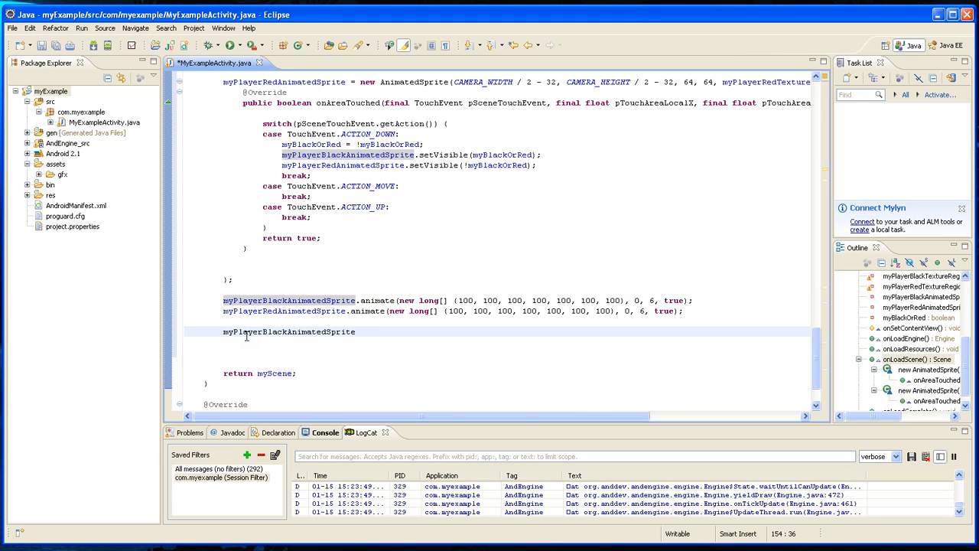
text(.setV)
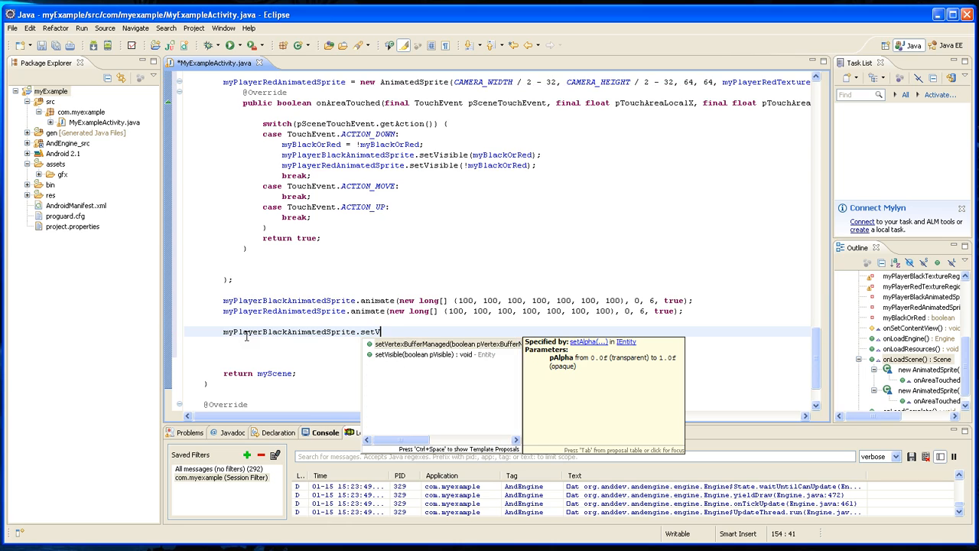
text(isi)
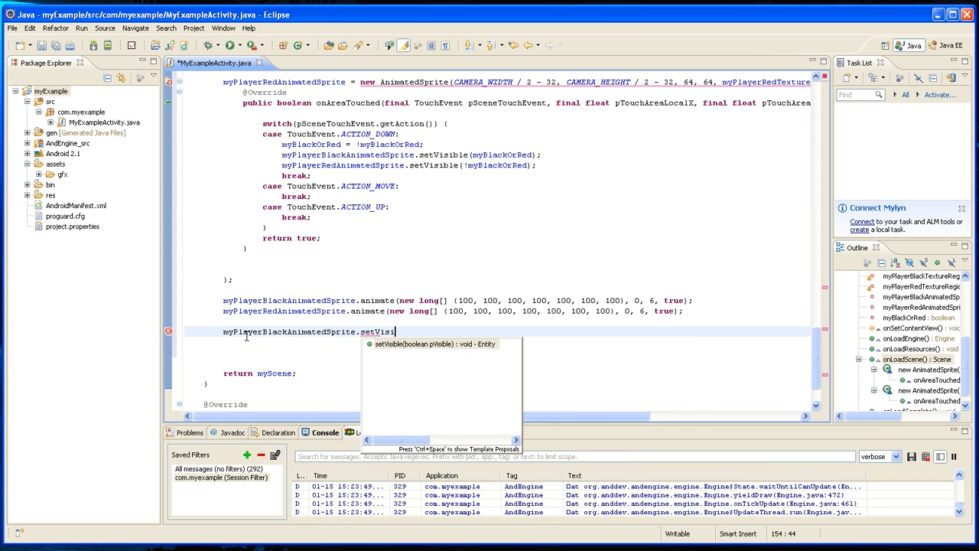
click(434, 343)
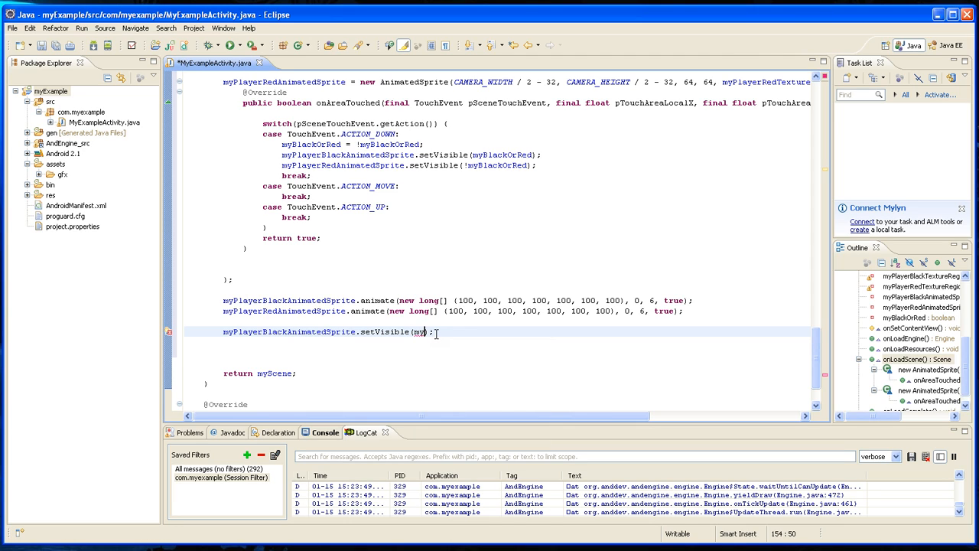
Pass myBlackOrRed as the visibility argument and highlight the red sprite variable for the opposite call.
text(Black)
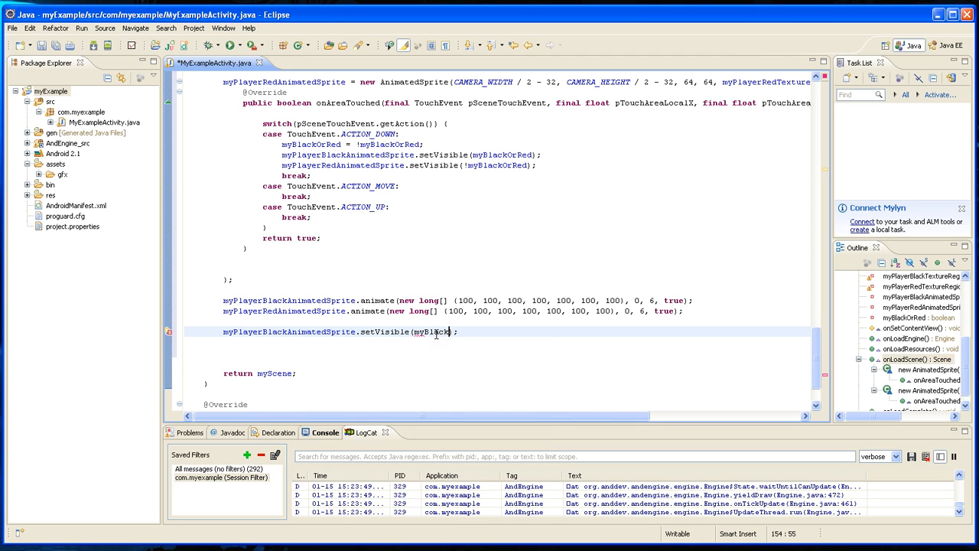
text(O)
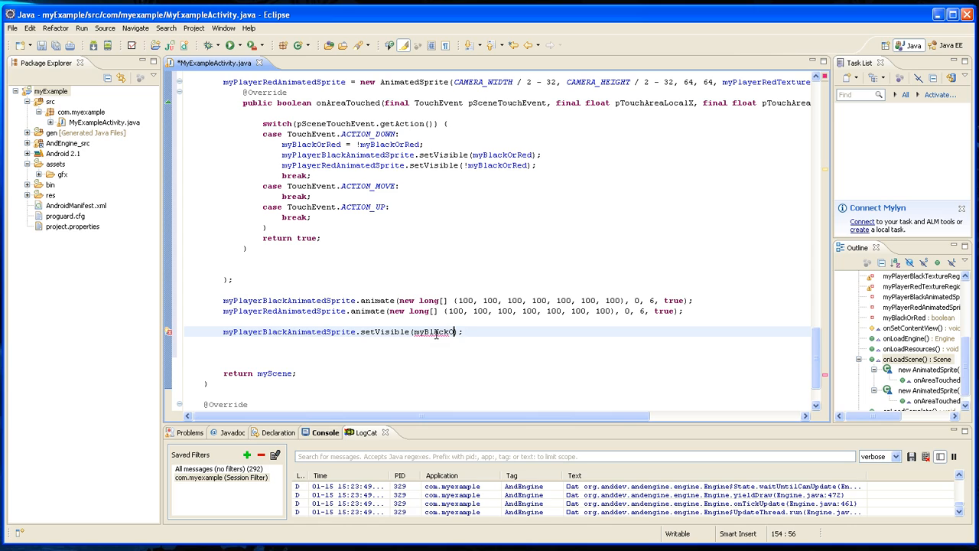
text(rRed)
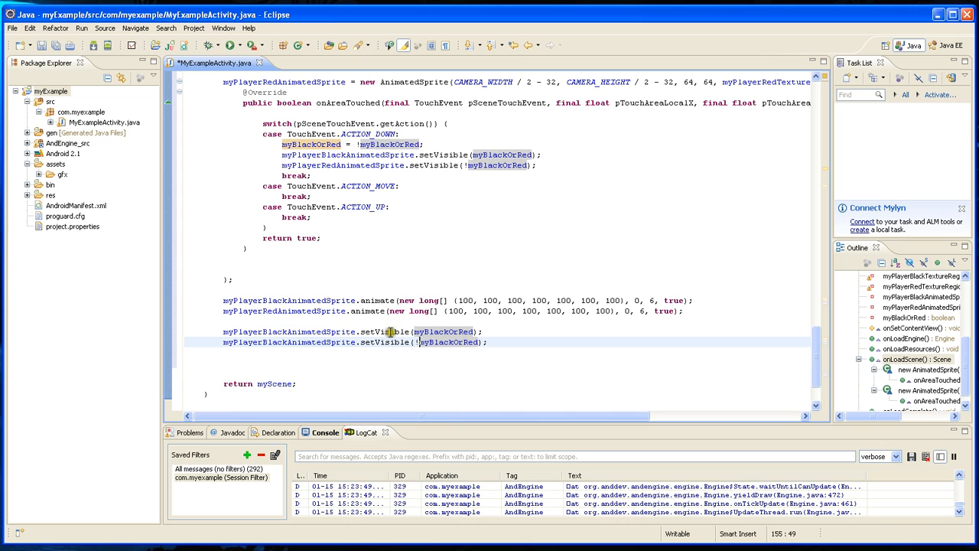
double_click(267, 342)
text(Red)
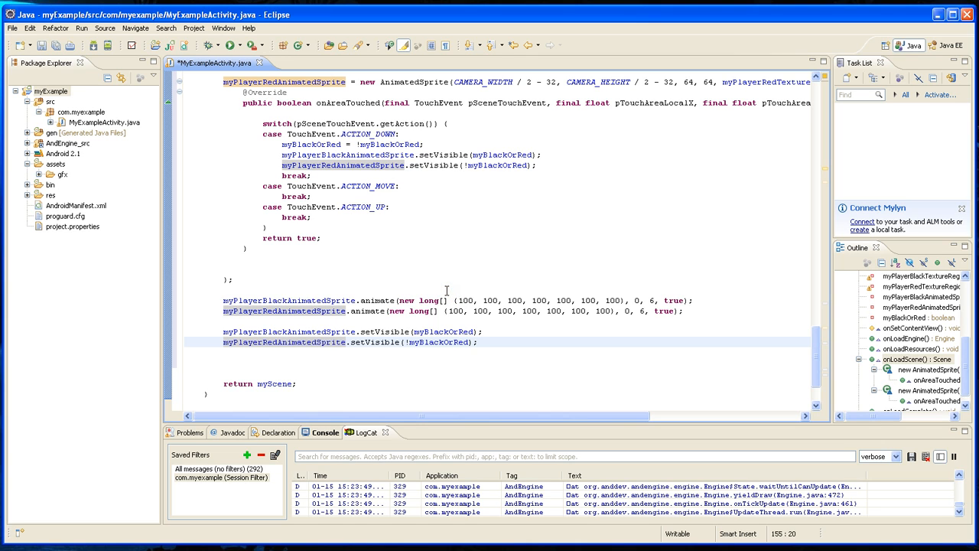
mouse_move(462, 275)
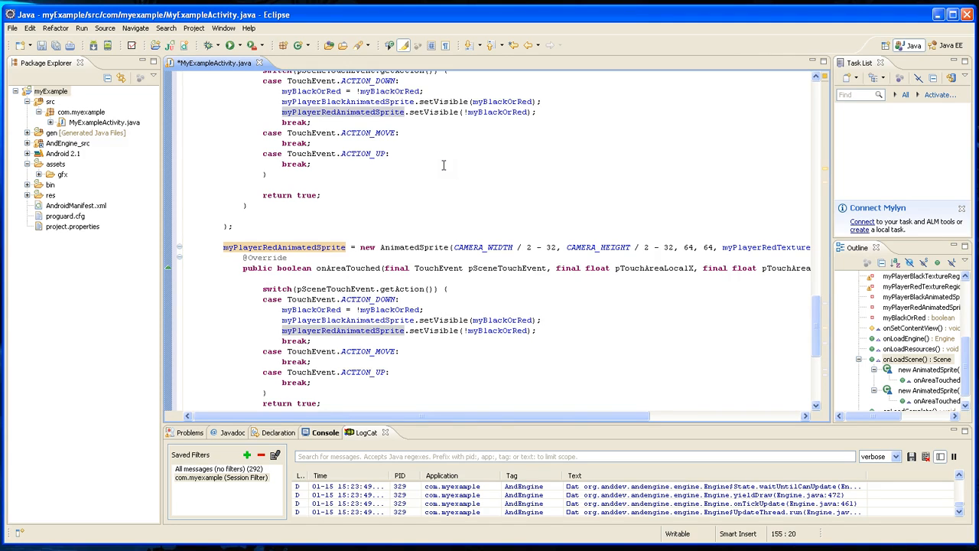
scroll(down, 3)
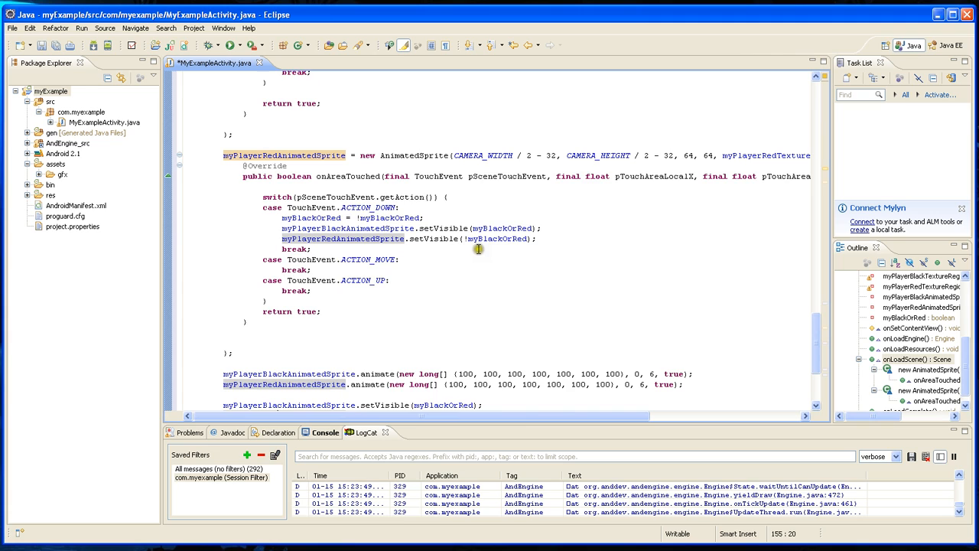
scroll(down, 3)
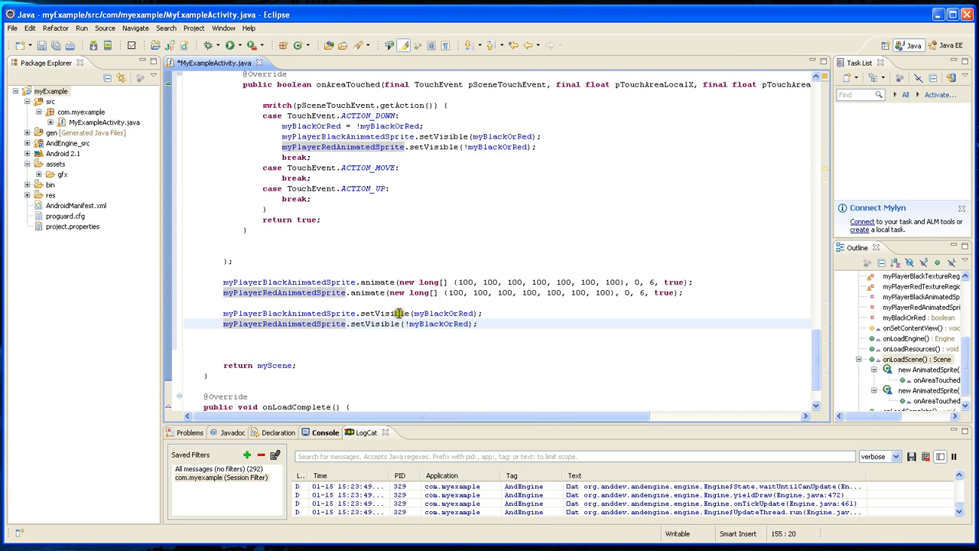